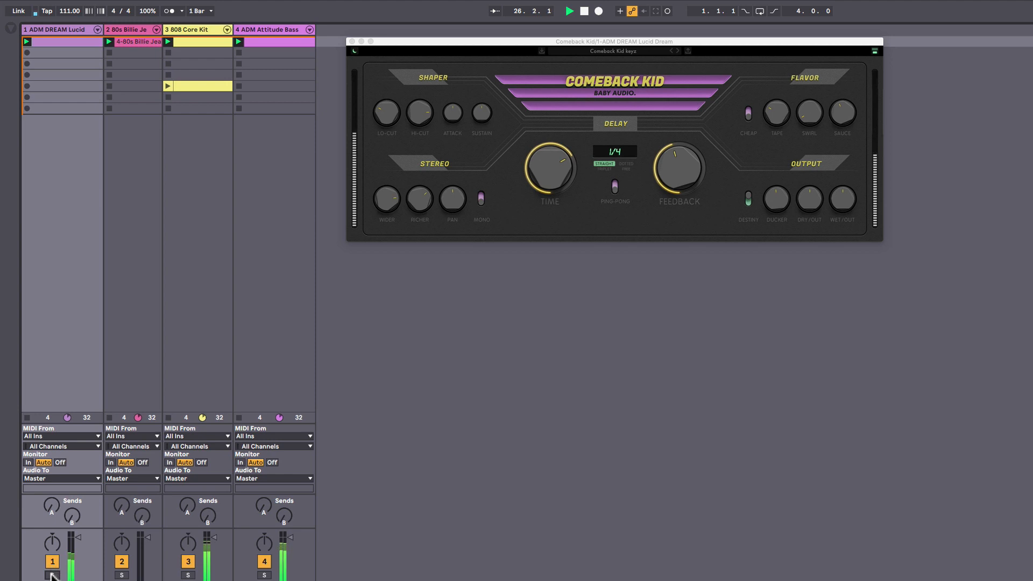
Solo the Lucid Dream keys track to hear its Comeback Kid delay alone
{"action": "left_click", "coordinate": [52, 574]}
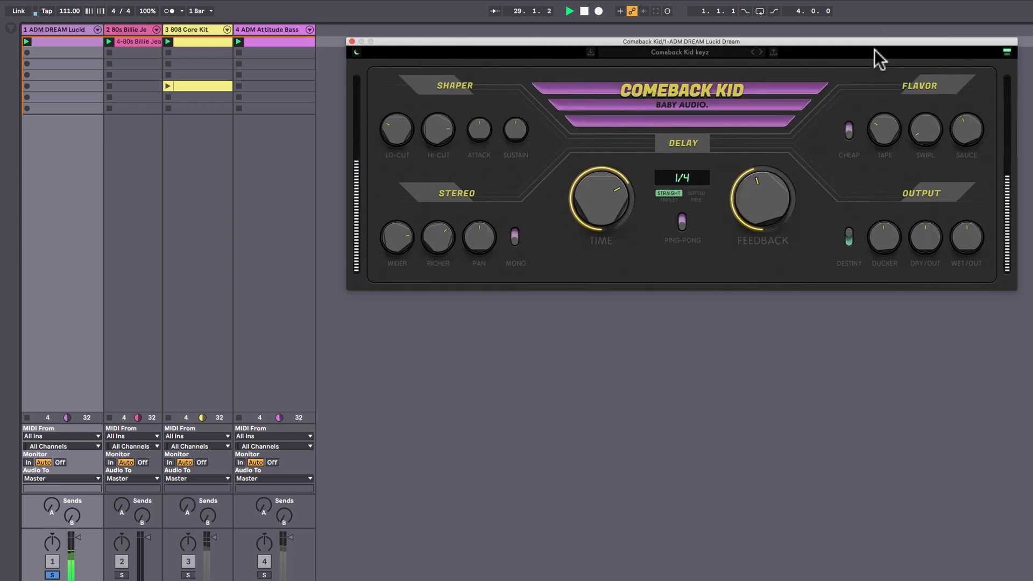
{"action": "mouse_move", "coordinate": [361, 58]}
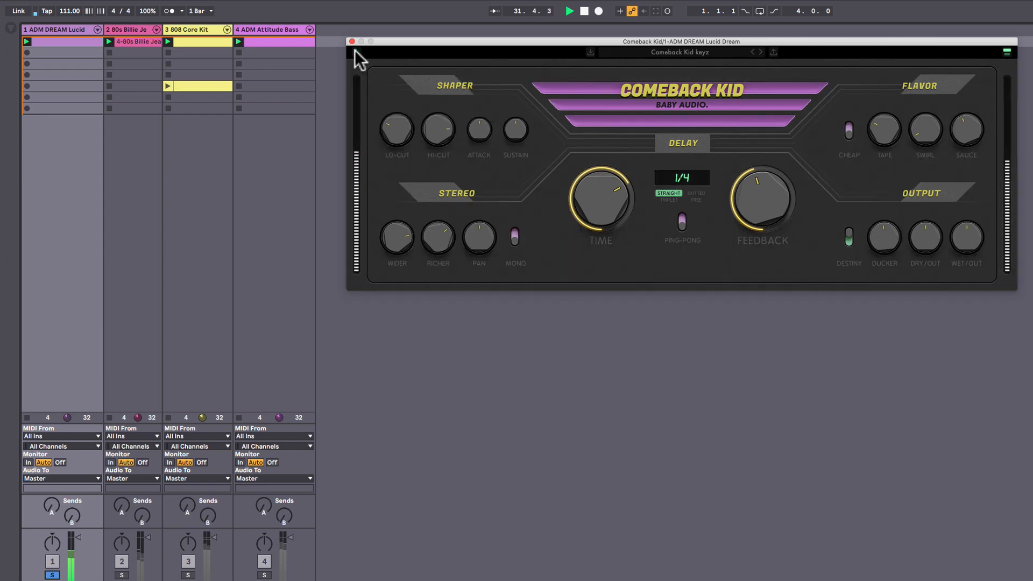
{"action": "mouse_move", "coordinate": [926, 237]}
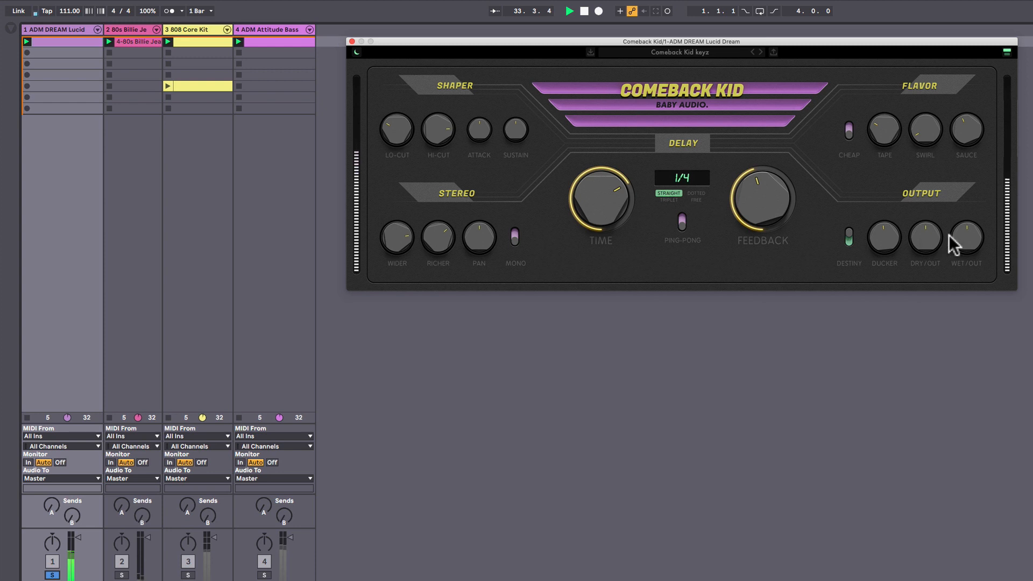
{"action": "mouse_move", "coordinate": [962, 296]}
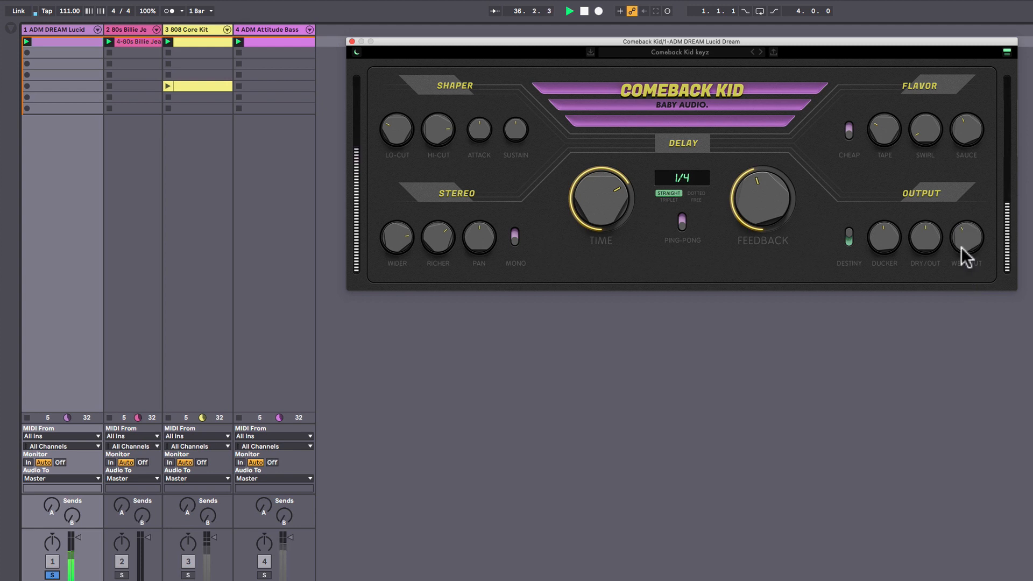
{"action": "mouse_move", "coordinate": [935, 245]}
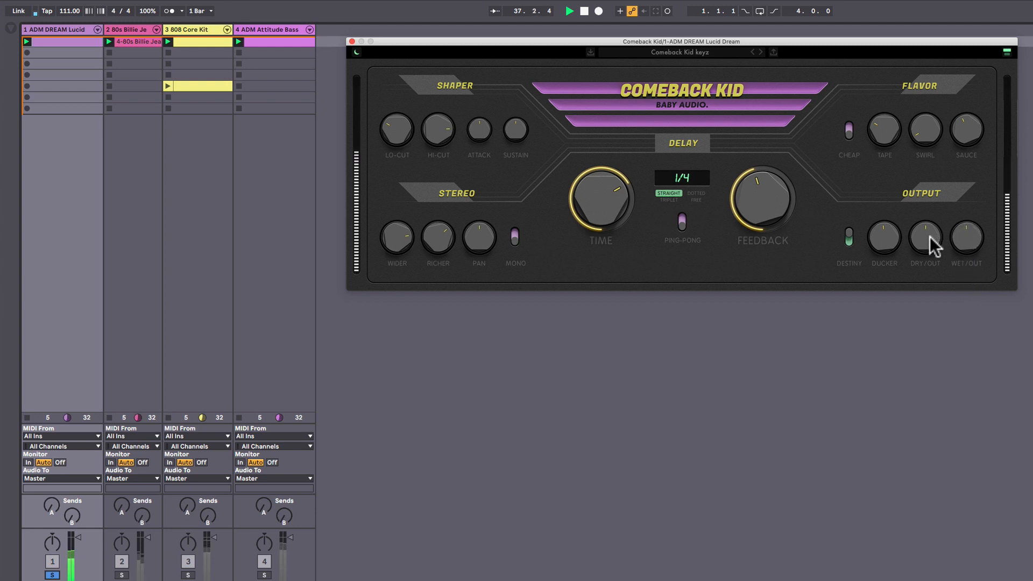
{"action": "mouse_move", "coordinate": [930, 320]}
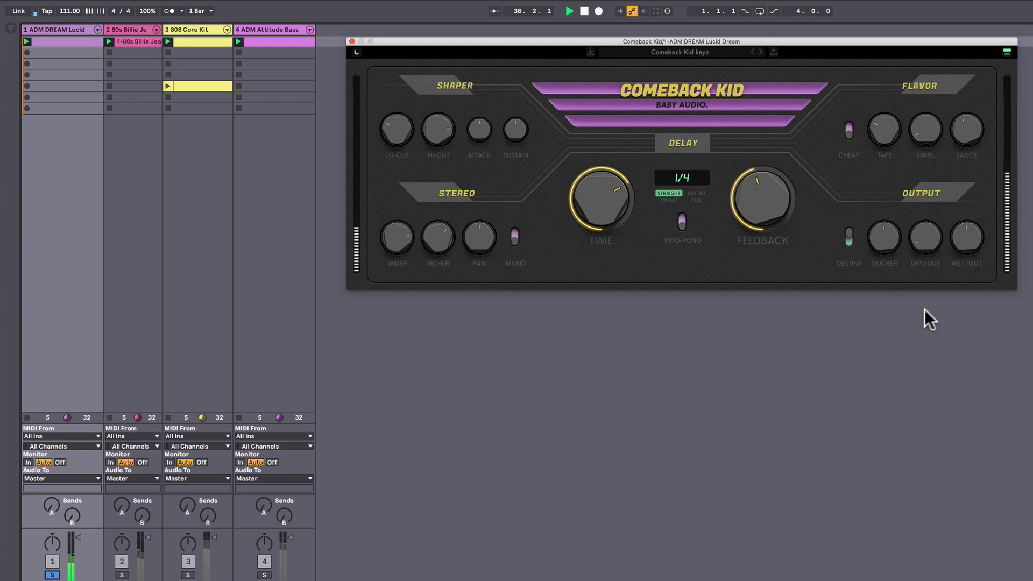
{"action": "mouse_move", "coordinate": [924, 231]}
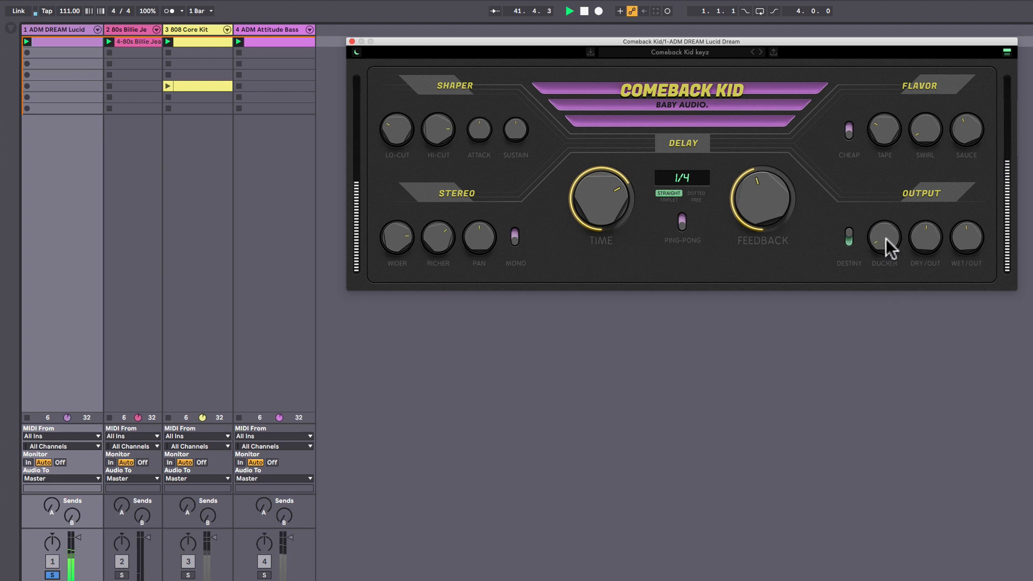
{"action": "mouse_move", "coordinate": [888, 279]}
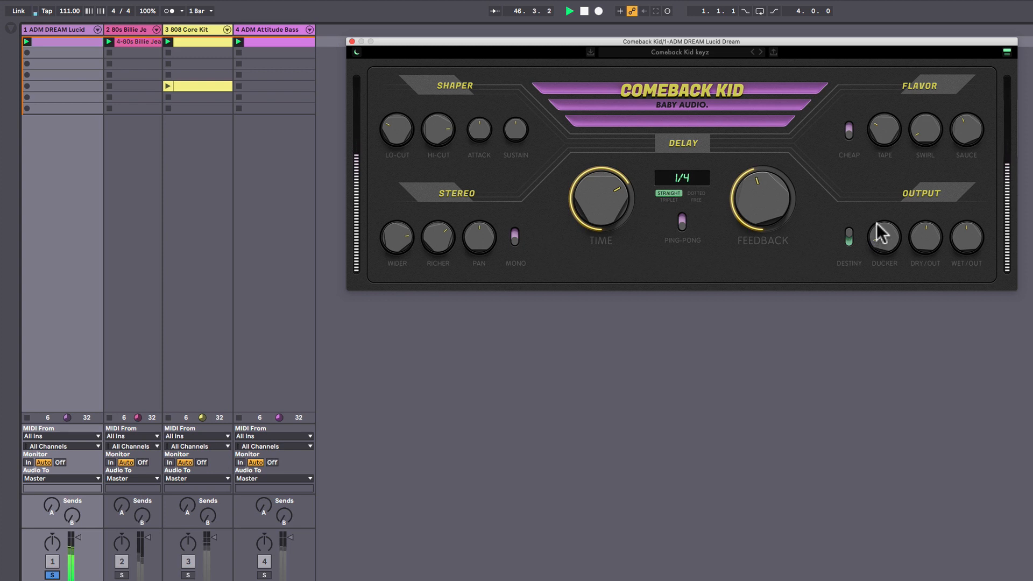
{"action": "mouse_move", "coordinate": [876, 197]}
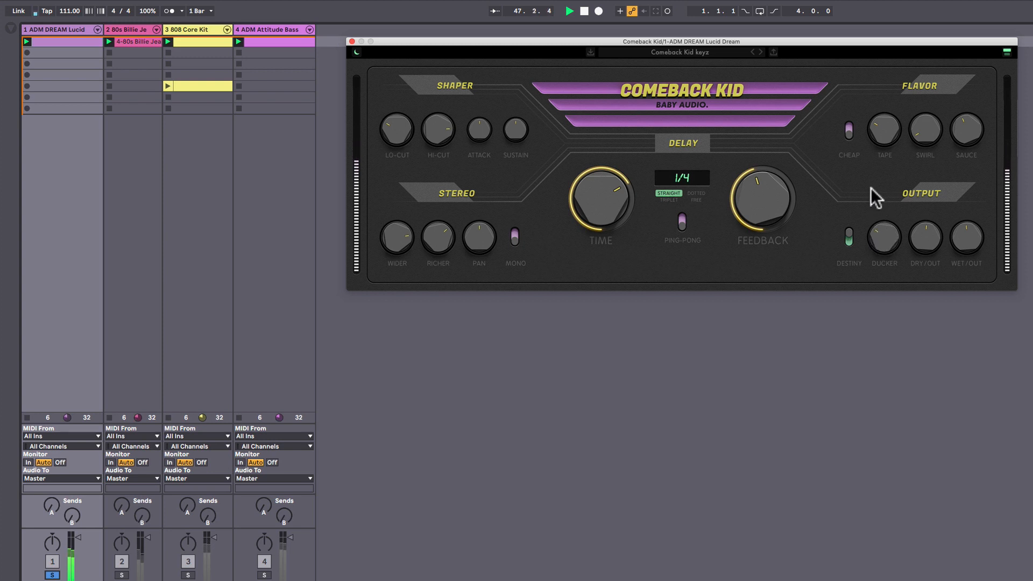
{"action": "mouse_move", "coordinate": [875, 176]}
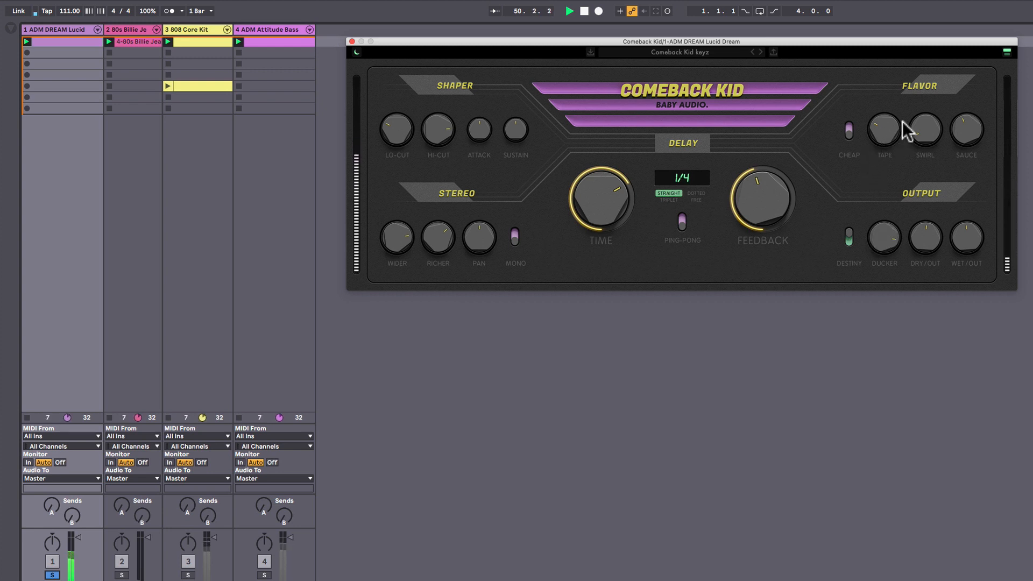
{"action": "mouse_move", "coordinate": [904, 178]}
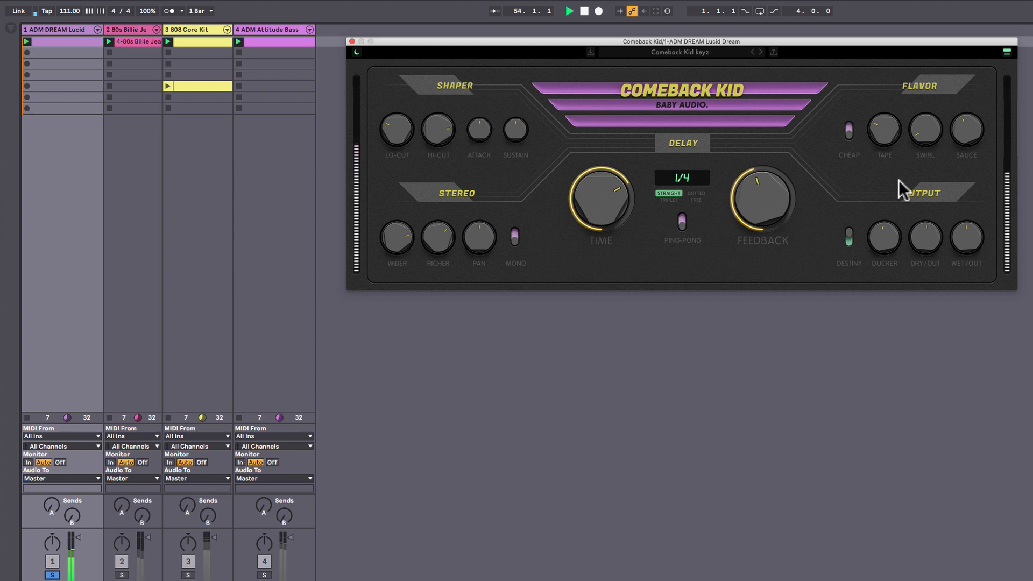
{"action": "mouse_move", "coordinate": [853, 243]}
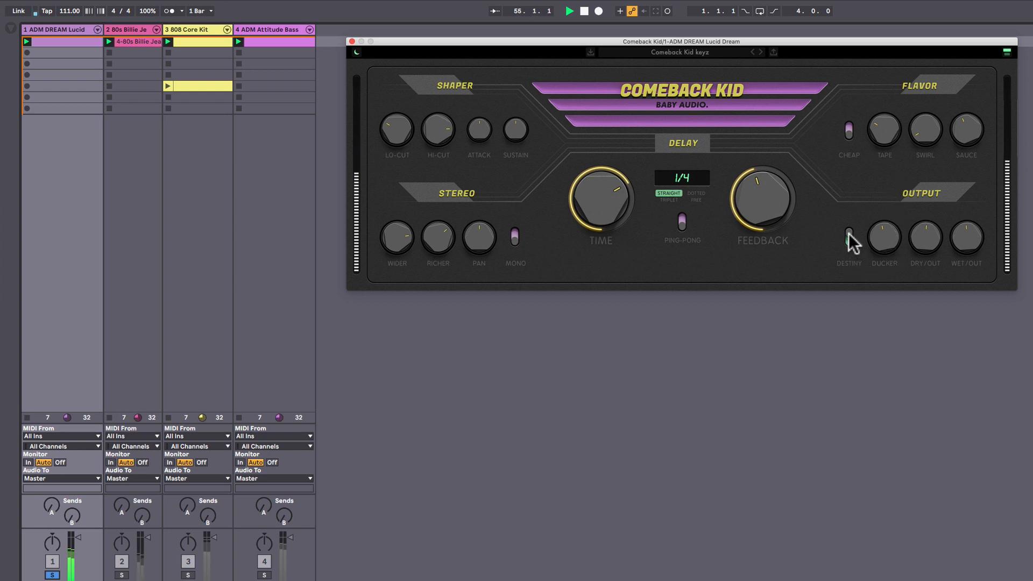
{"action": "mouse_move", "coordinate": [697, 211]}
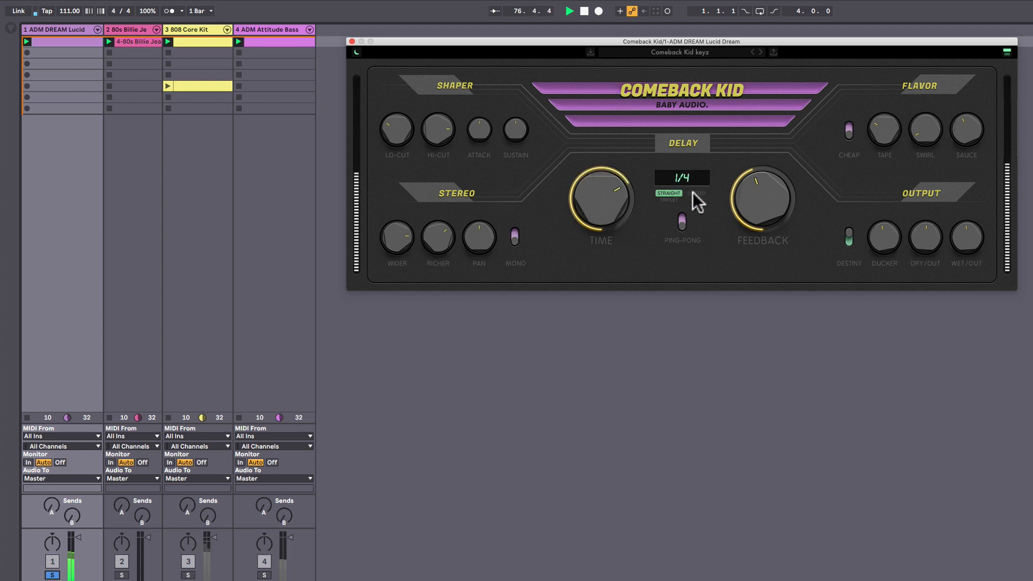
{"action": "left_click", "coordinate": [696, 193]}
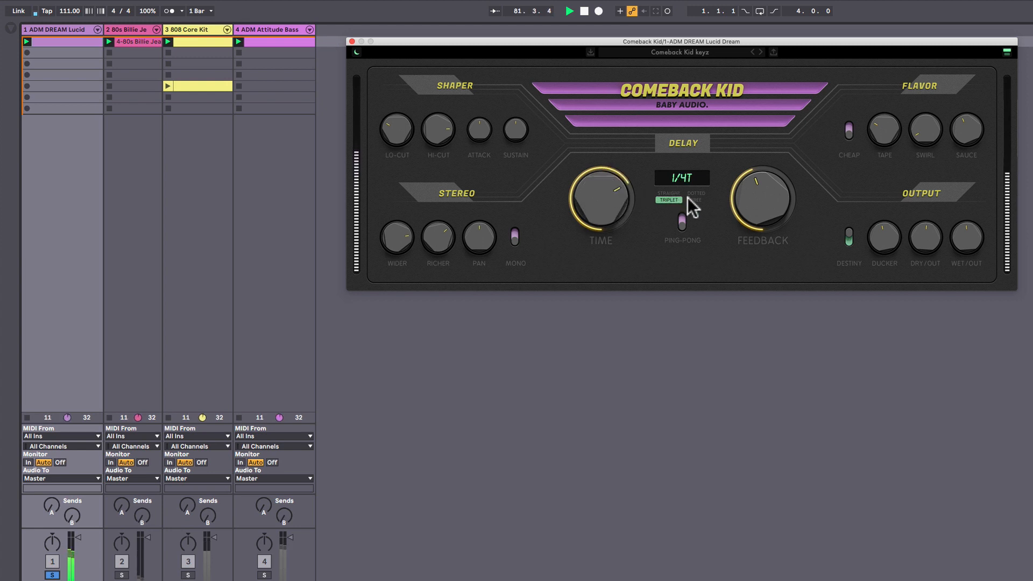
{"action": "left_click", "coordinate": [695, 199]}
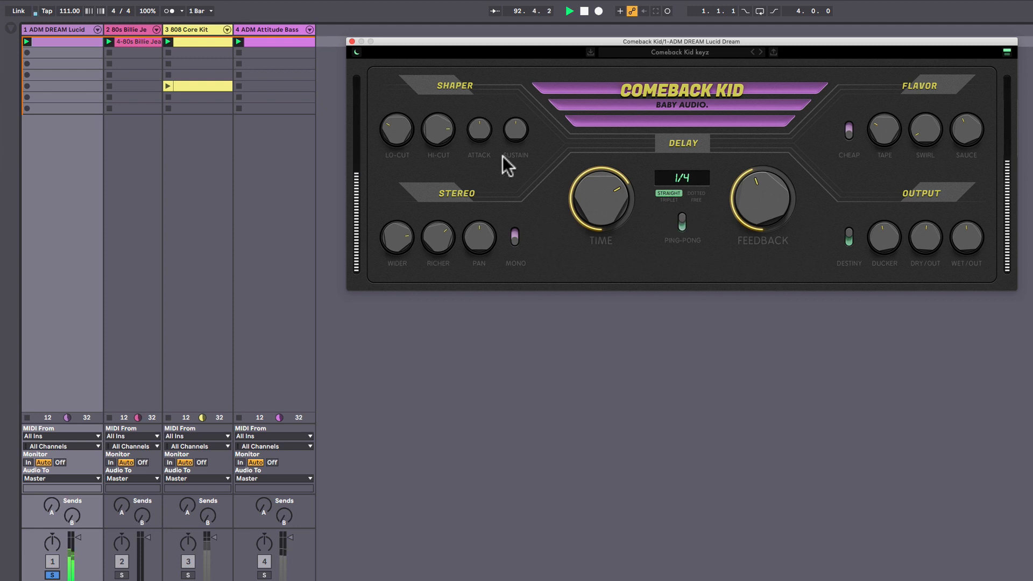
{"action": "mouse_move", "coordinate": [441, 193]}
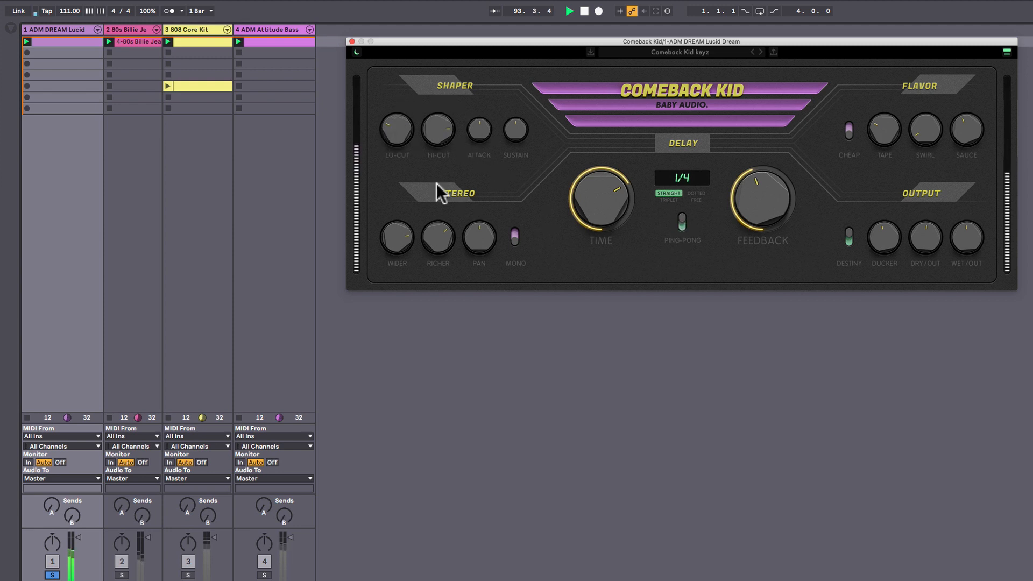
{"action": "mouse_move", "coordinate": [402, 140]}
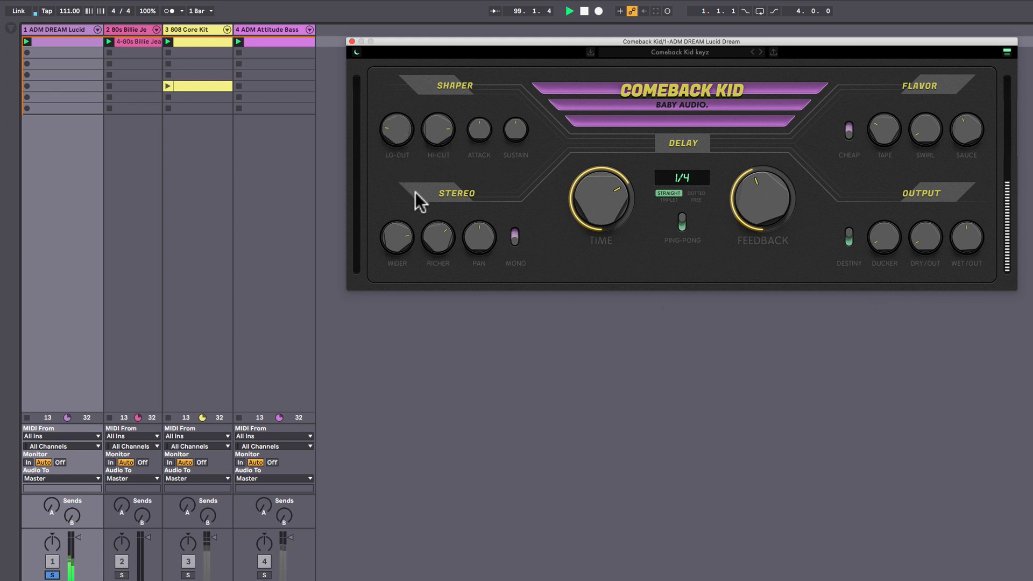
{"action": "mouse_move", "coordinate": [445, 93]}
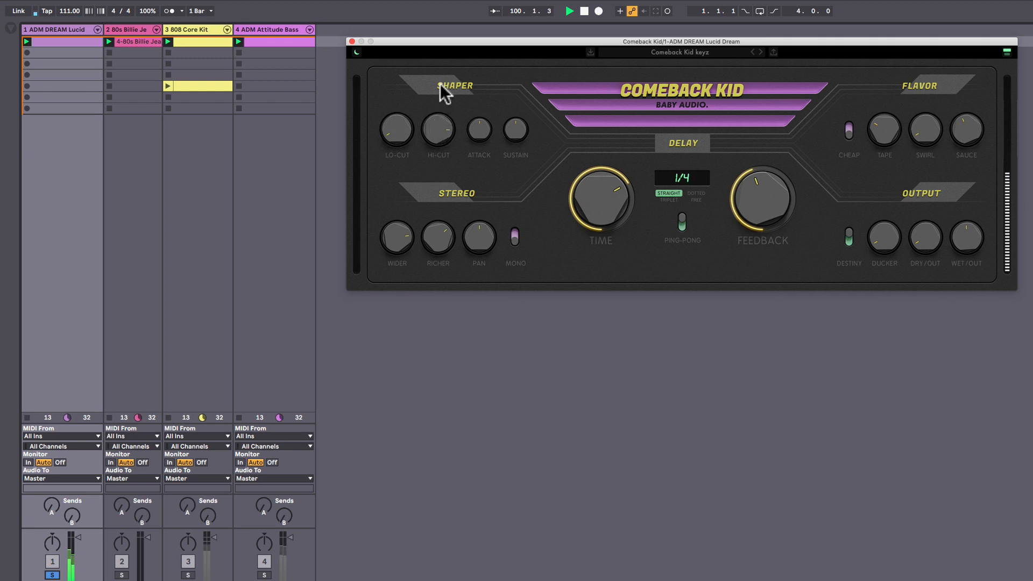
{"action": "mouse_move", "coordinate": [433, 148]}
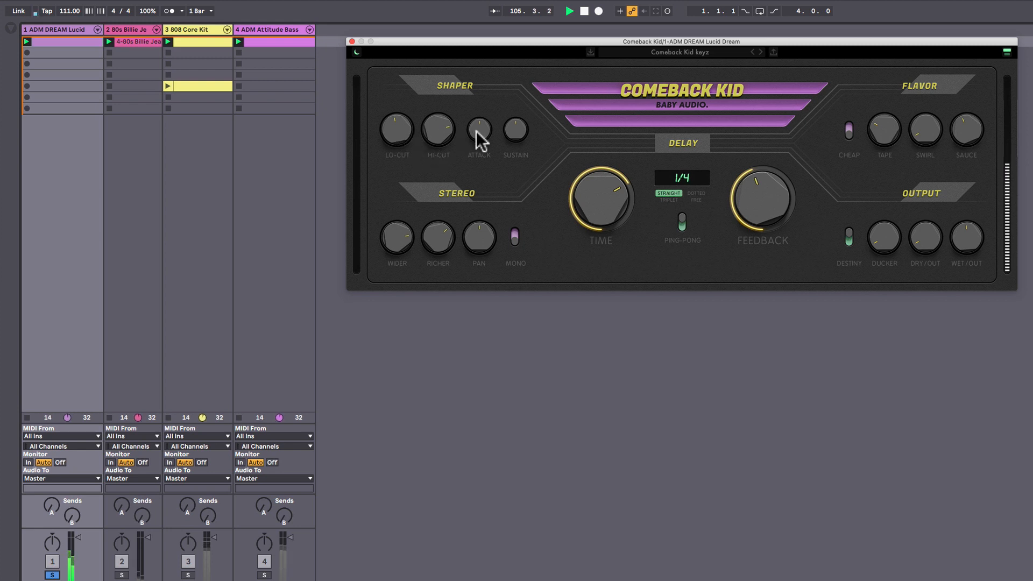
{"action": "mouse_move", "coordinate": [479, 178]}
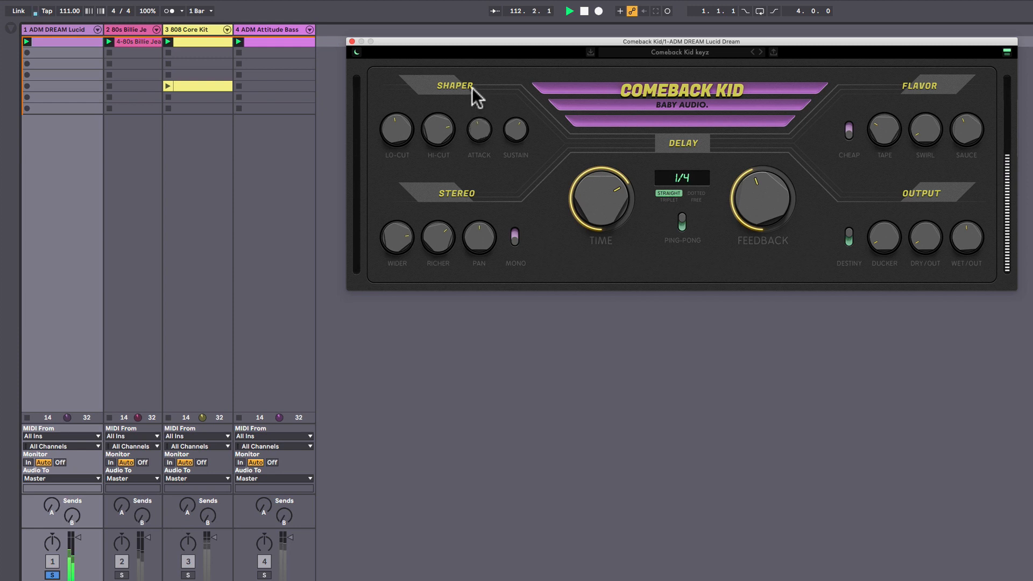
{"action": "mouse_move", "coordinate": [516, 152]}
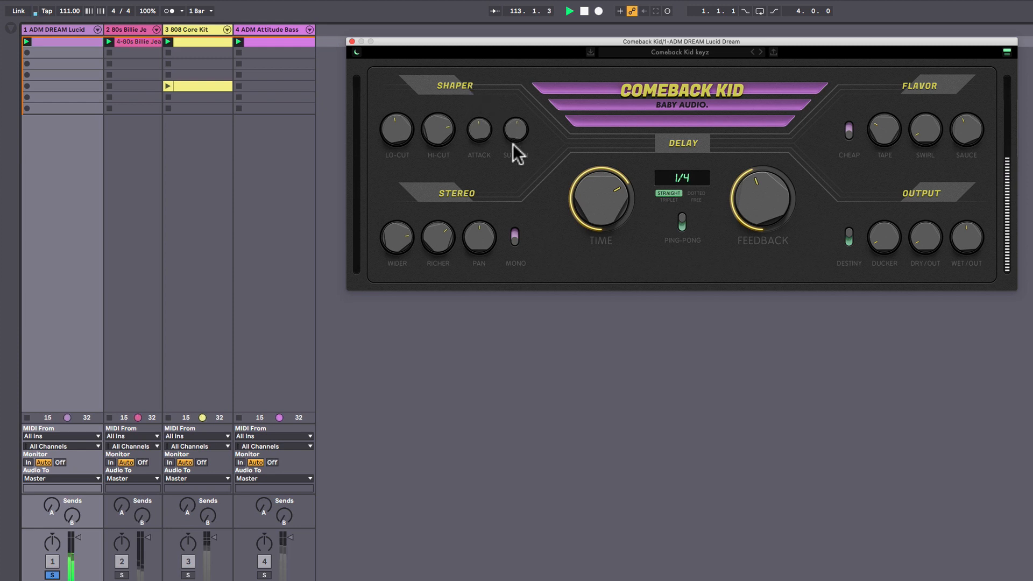
{"action": "mouse_move", "coordinate": [507, 227]}
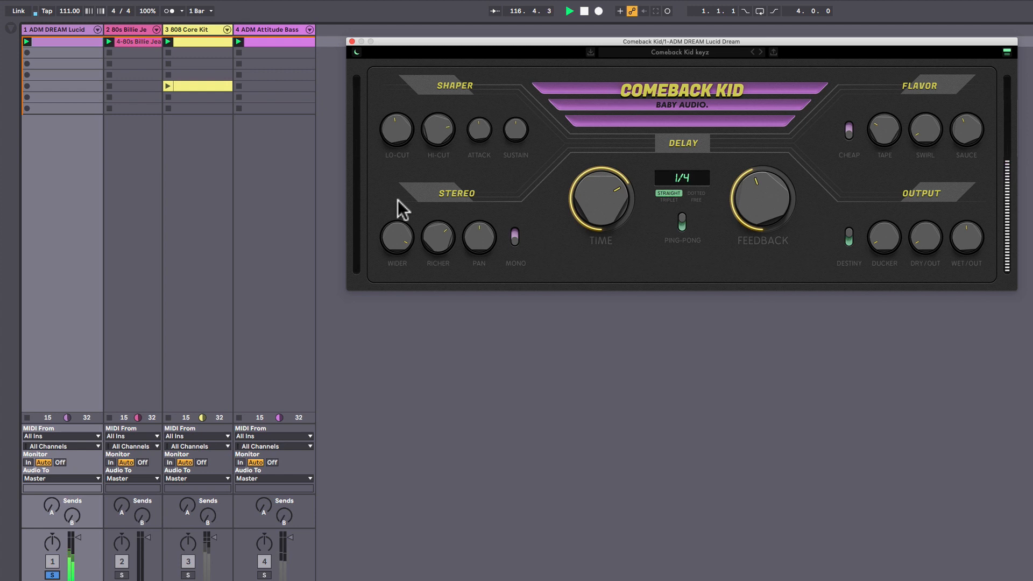
{"action": "mouse_move", "coordinate": [412, 242]}
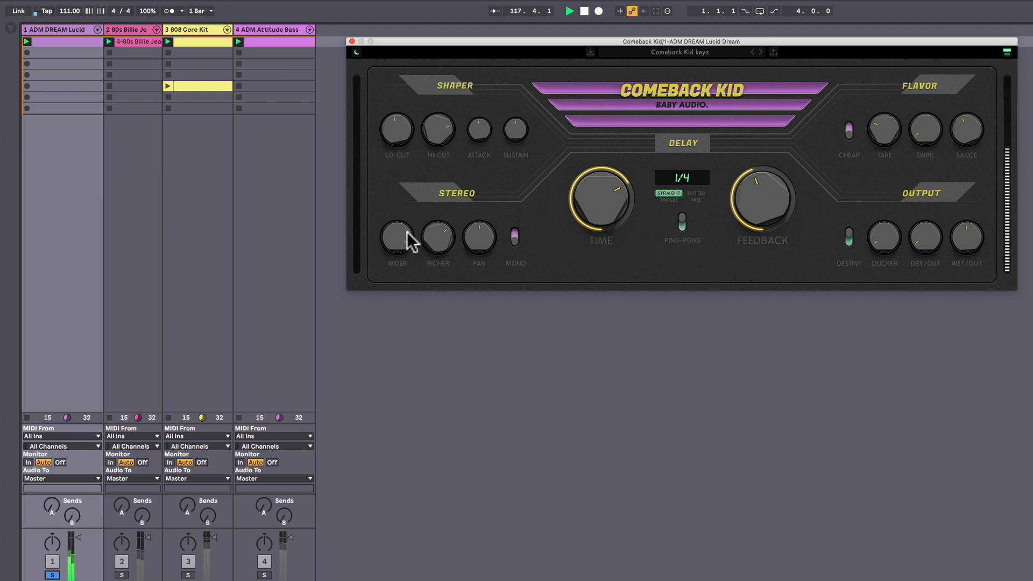
{"action": "mouse_move", "coordinate": [404, 331]}
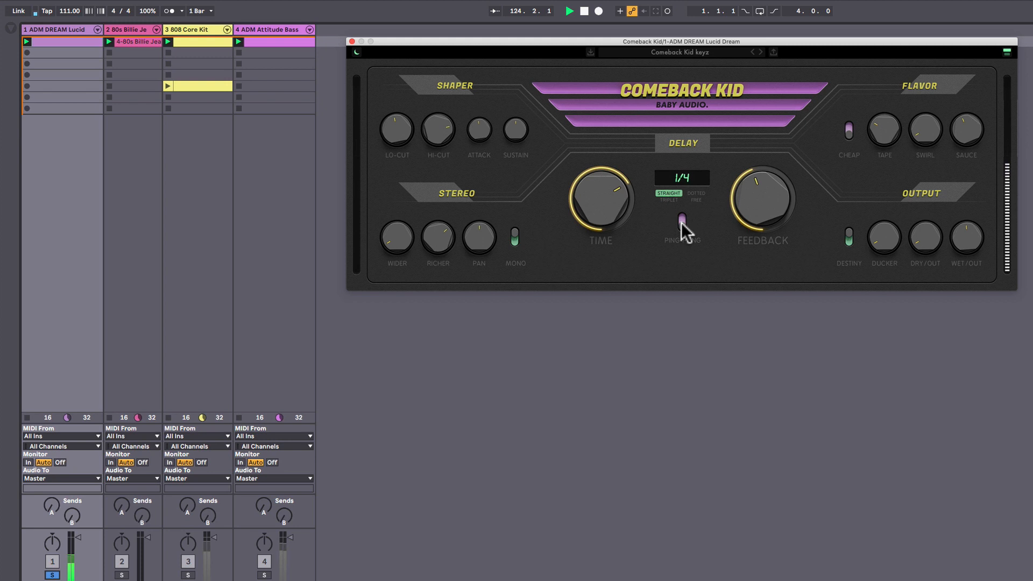
Toggle the Comeback Kid ping-pong switch on the keys track's delay
{"action": "left_click", "coordinate": [681, 220]}
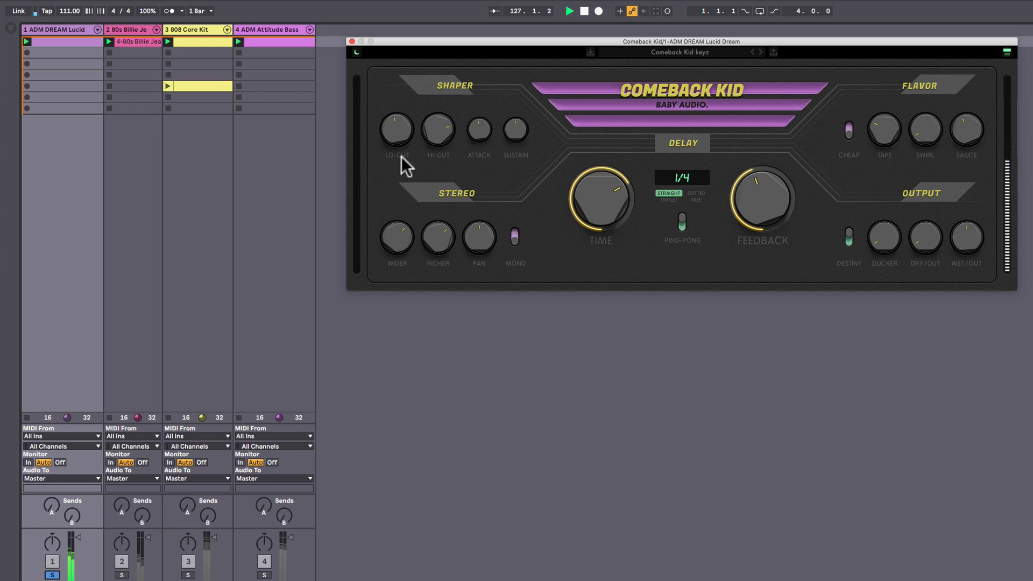
{"action": "mouse_move", "coordinate": [437, 247]}
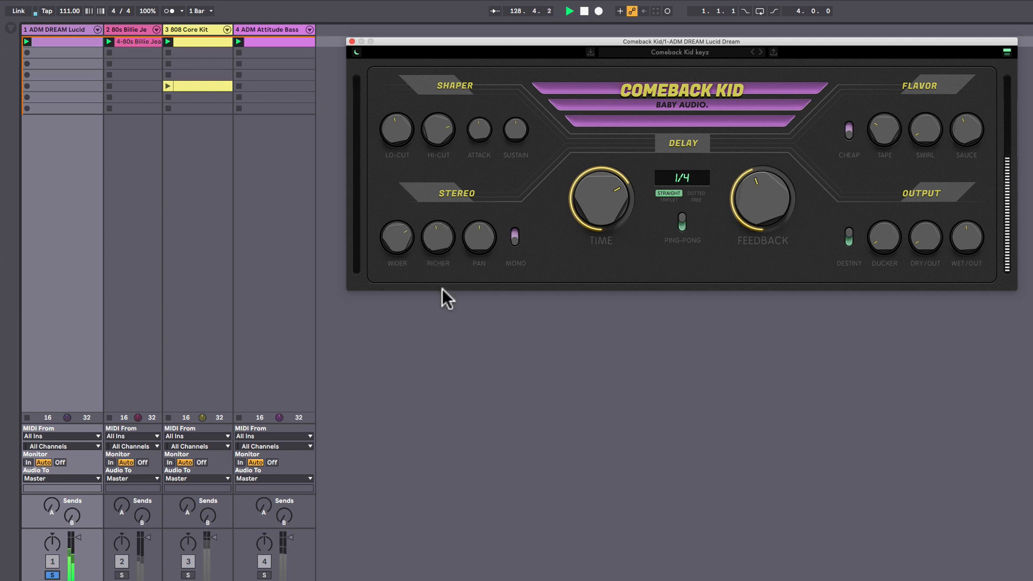
{"action": "mouse_move", "coordinate": [486, 407]}
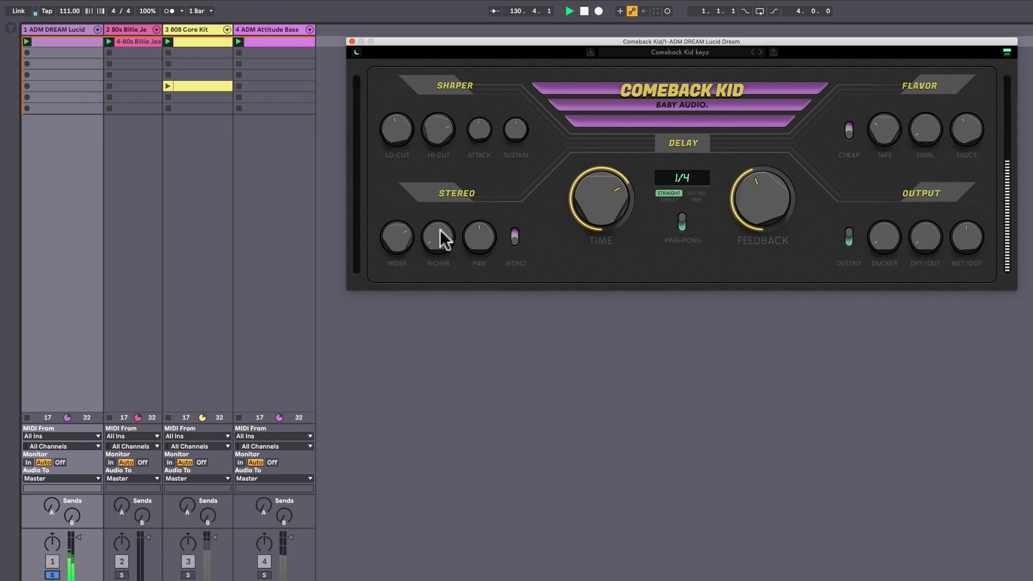
{"action": "mouse_move", "coordinate": [446, 217]}
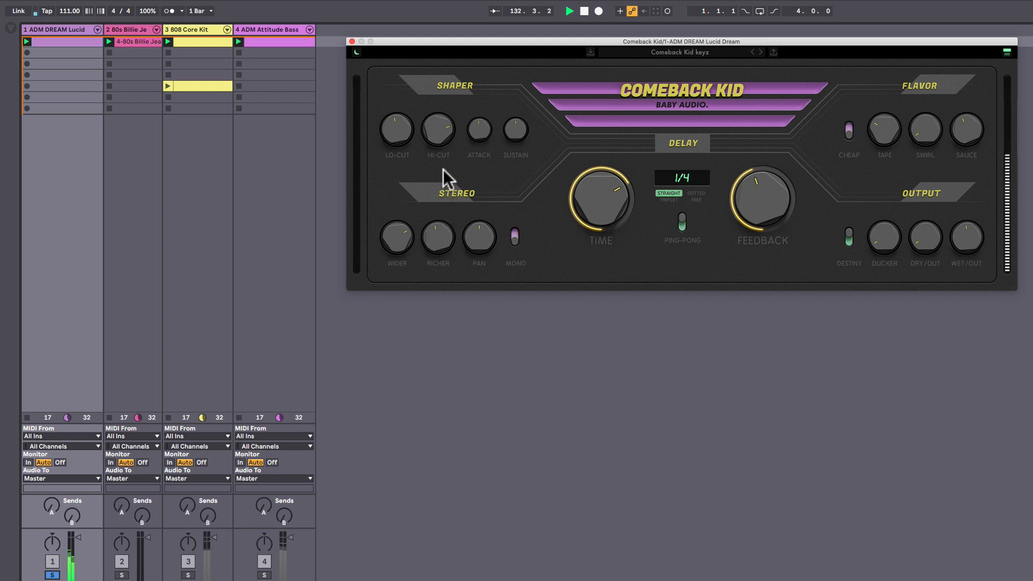
{"action": "mouse_move", "coordinate": [457, 152]}
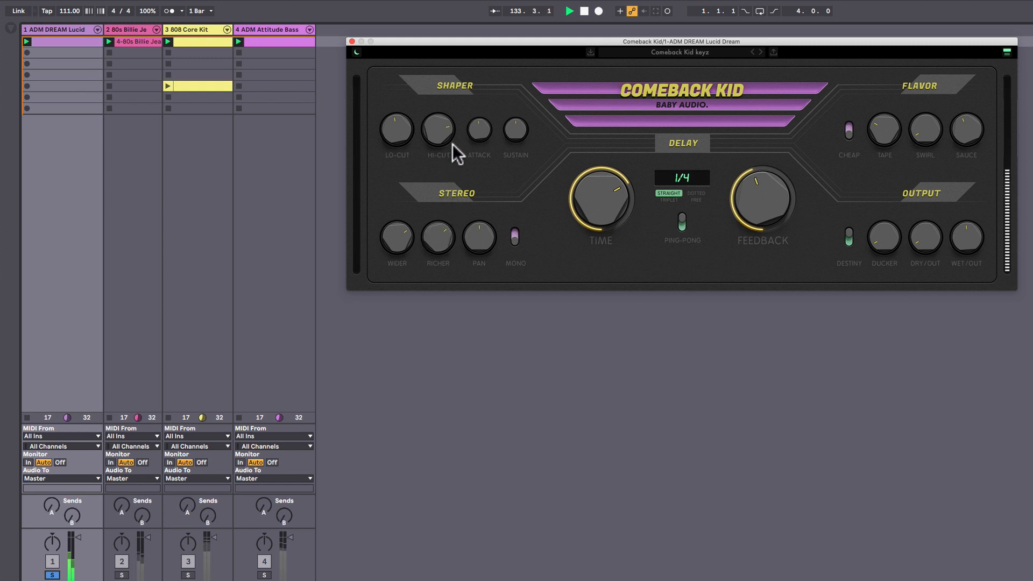
{"action": "mouse_move", "coordinate": [479, 240]}
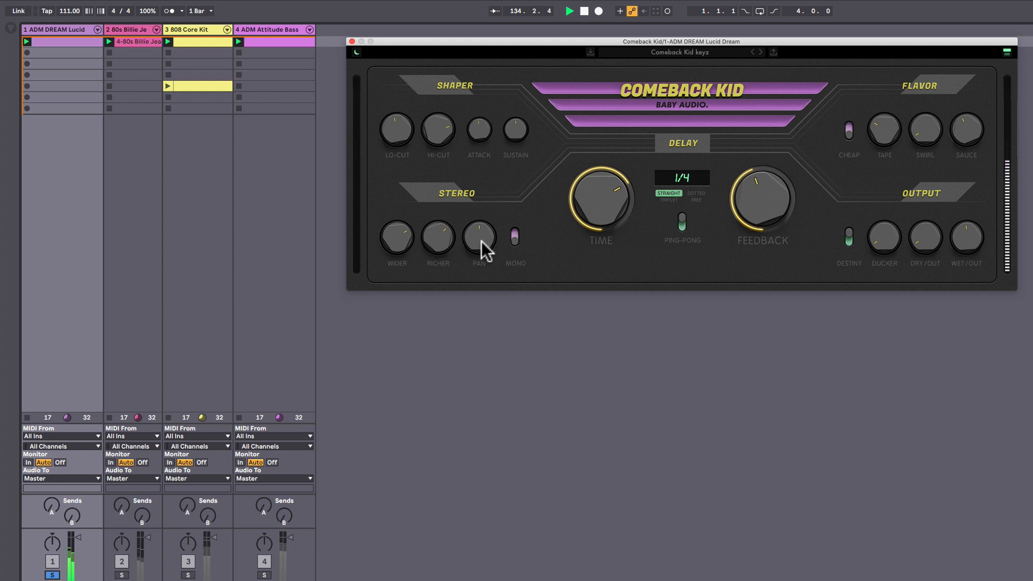
{"action": "mouse_move", "coordinate": [496, 327]}
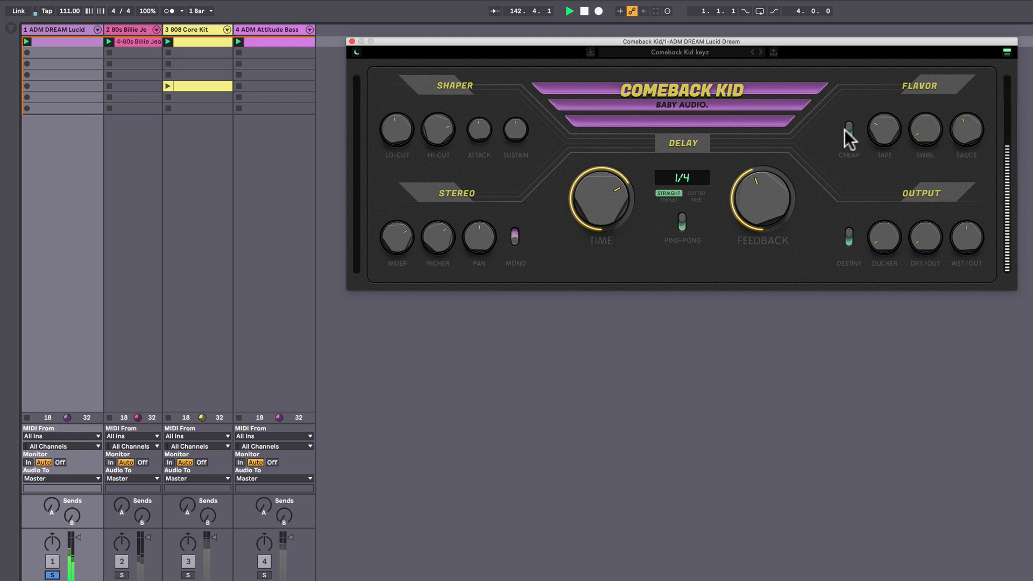
{"action": "mouse_move", "coordinate": [881, 138]}
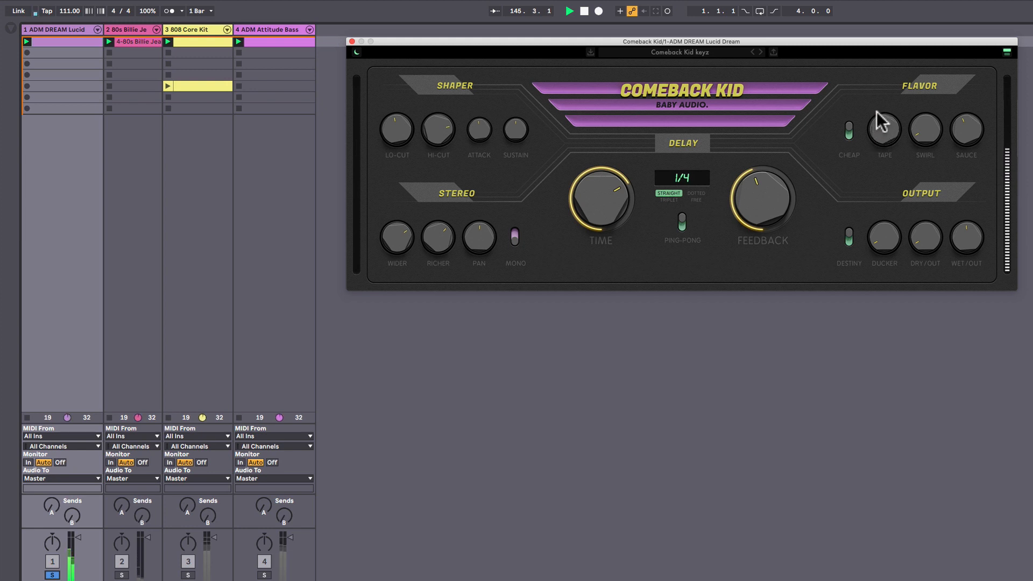
{"action": "mouse_move", "coordinate": [877, 80]}
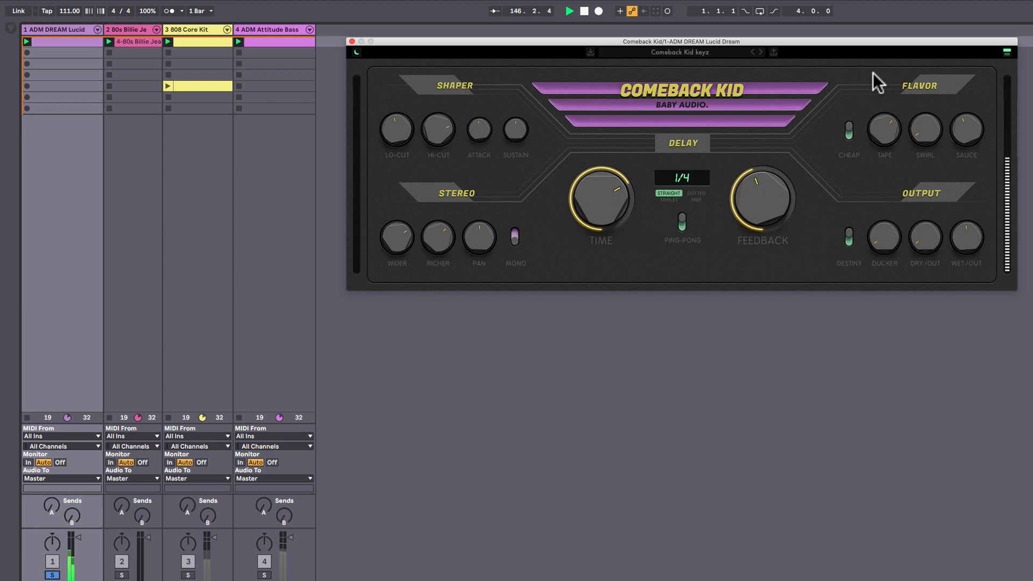
{"action": "mouse_move", "coordinate": [896, 59]}
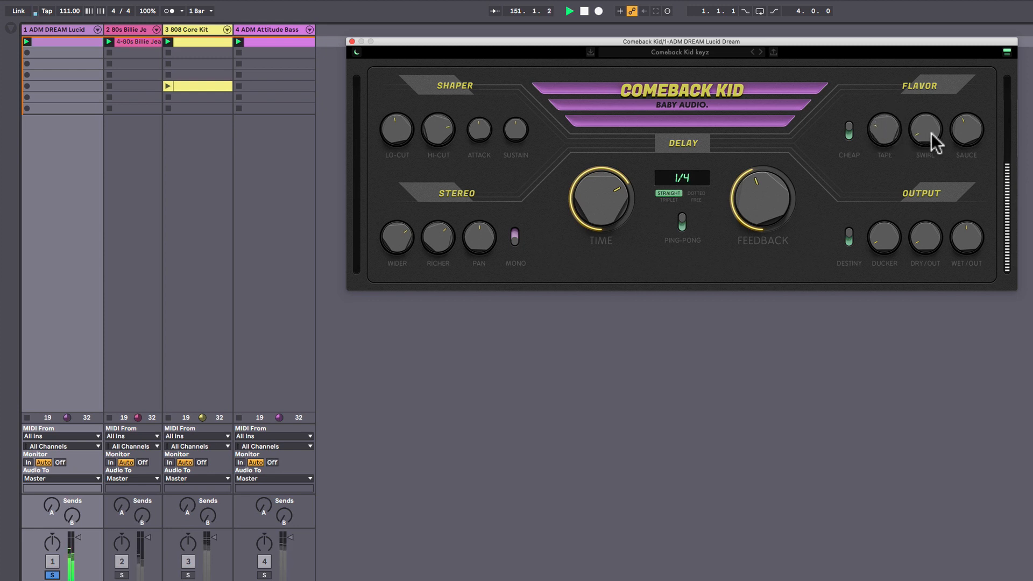
{"action": "mouse_move", "coordinate": [931, 122]}
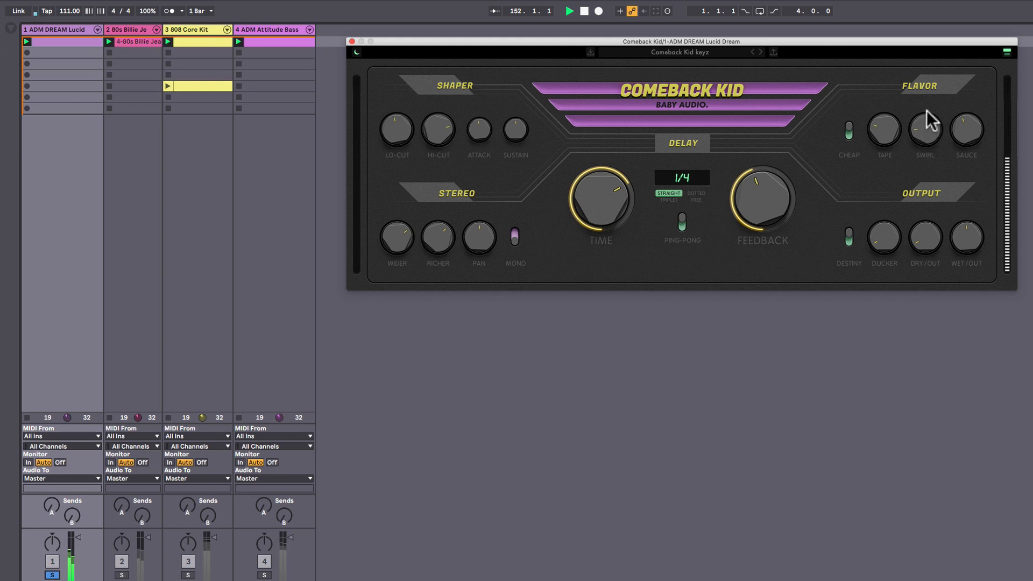
{"action": "mouse_move", "coordinate": [922, 85]}
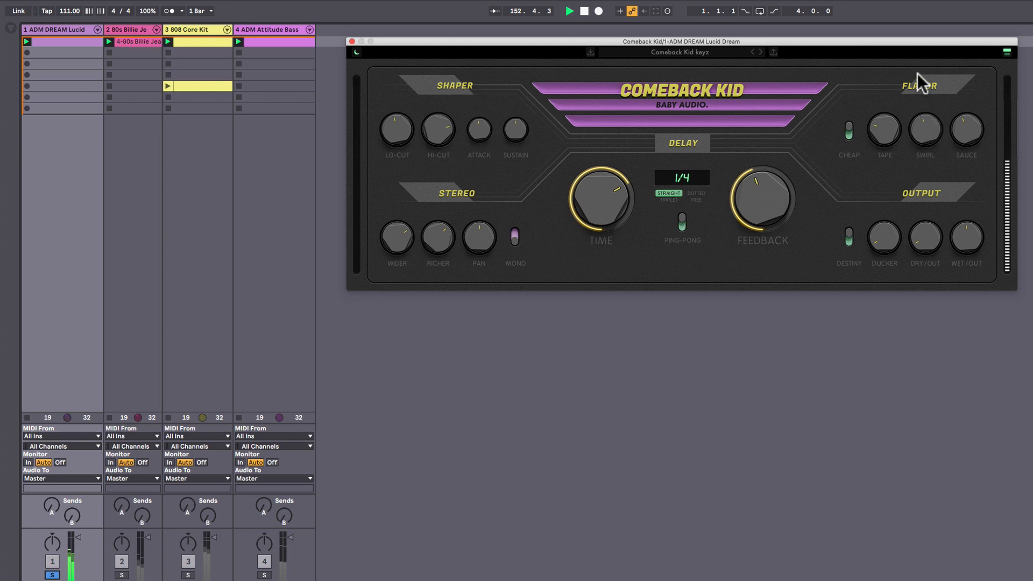
{"action": "mouse_move", "coordinate": [924, 41]}
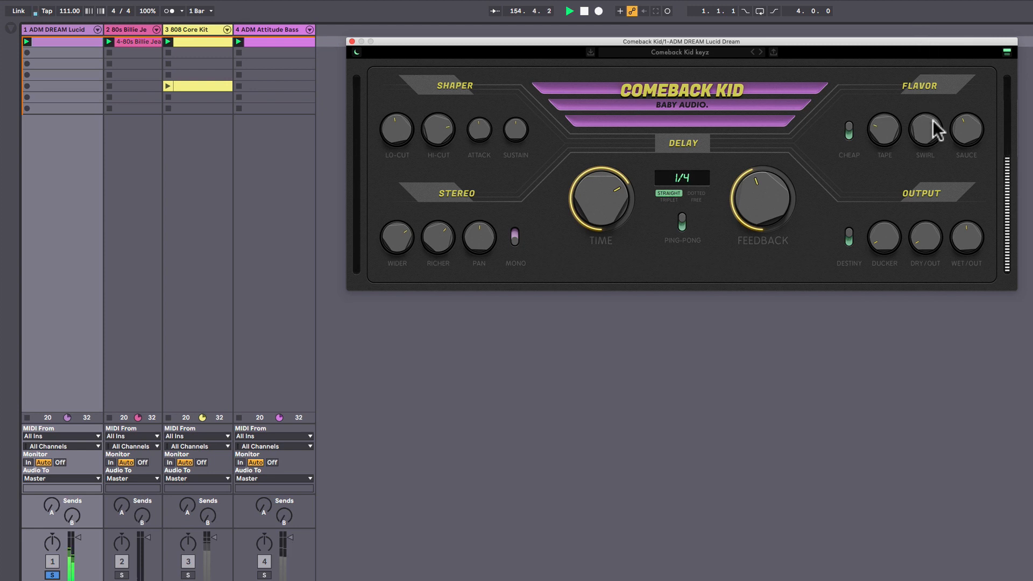
{"action": "mouse_move", "coordinate": [929, 130]}
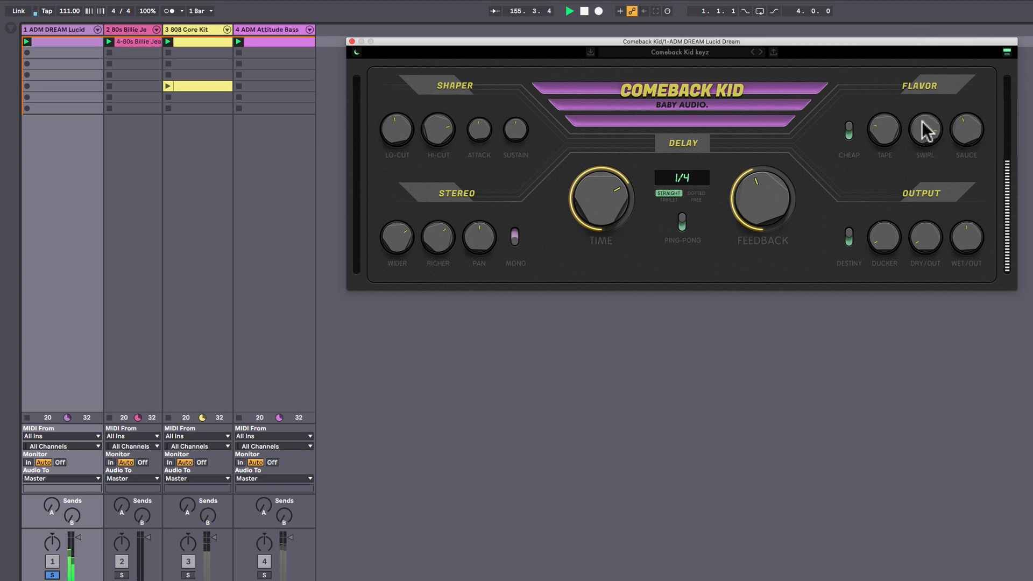
{"action": "mouse_move", "coordinate": [929, 176]}
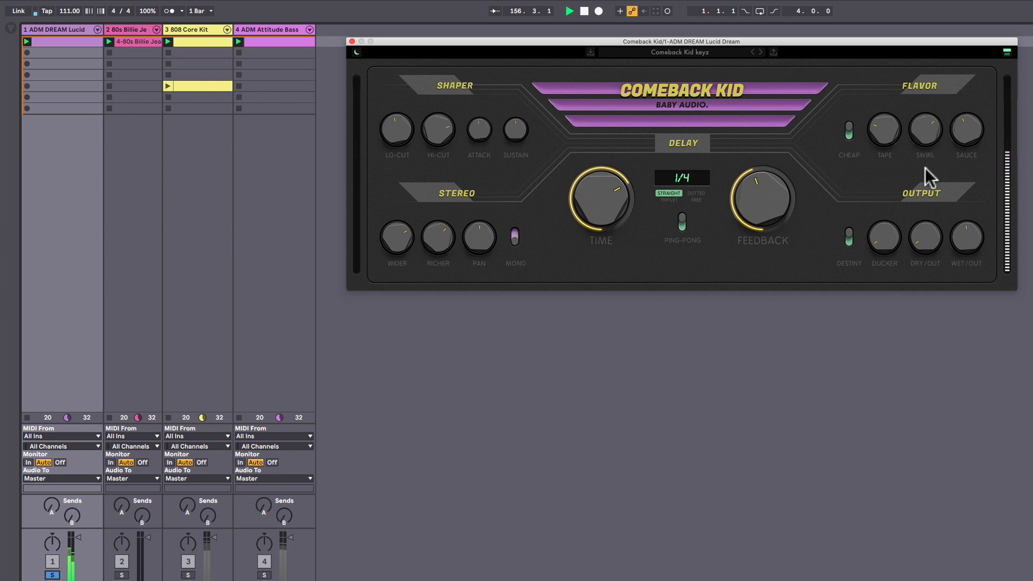
{"action": "mouse_move", "coordinate": [934, 211]}
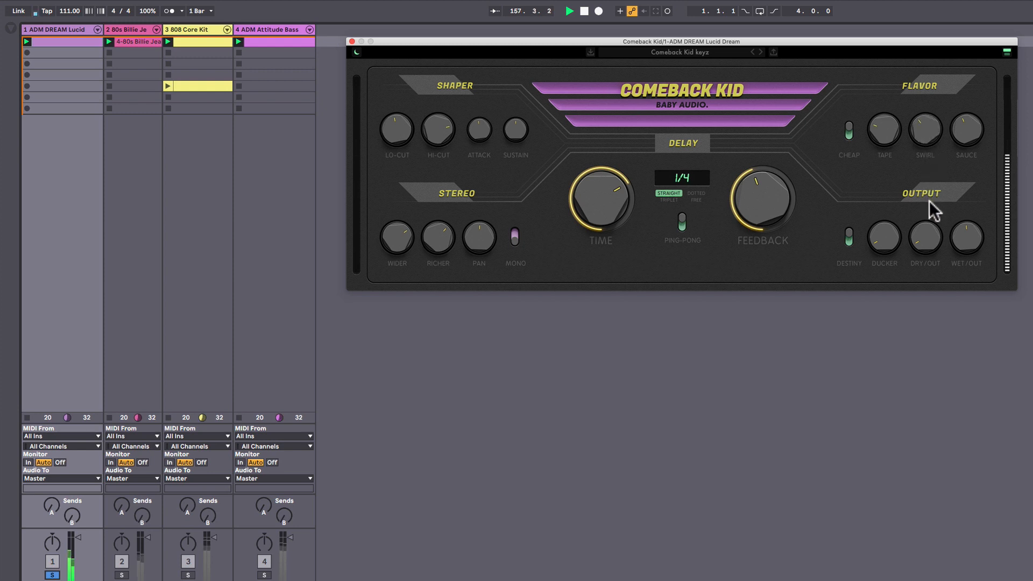
{"action": "mouse_move", "coordinate": [922, 128]}
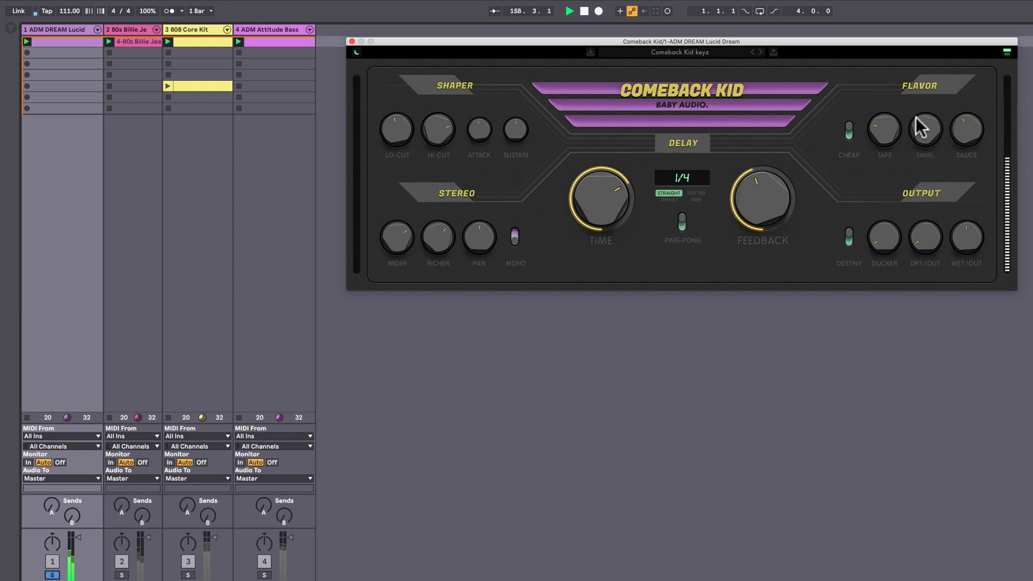
{"action": "mouse_move", "coordinate": [969, 138]}
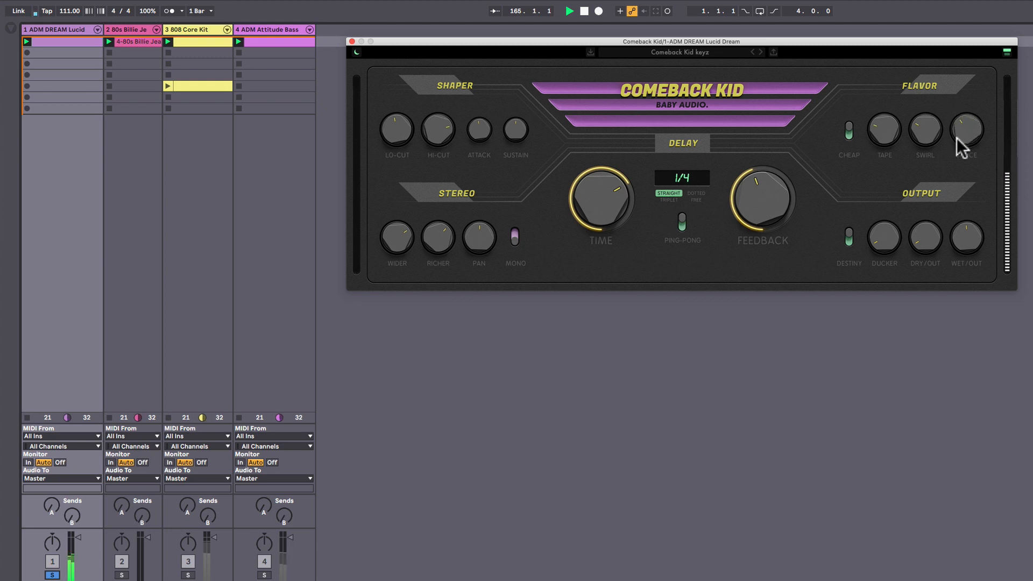
{"action": "mouse_move", "coordinate": [920, 258]}
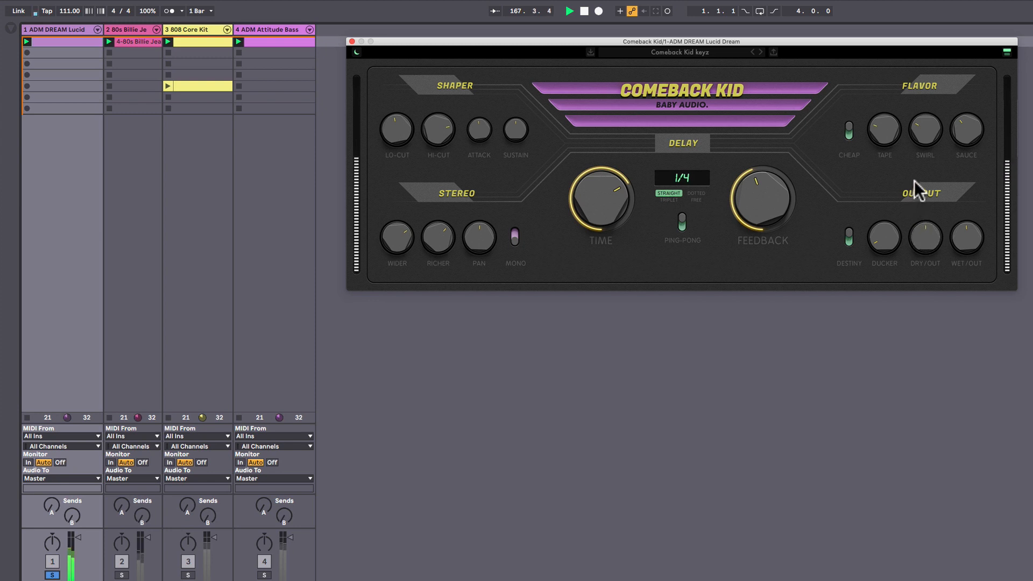
{"action": "mouse_move", "coordinate": [887, 195]}
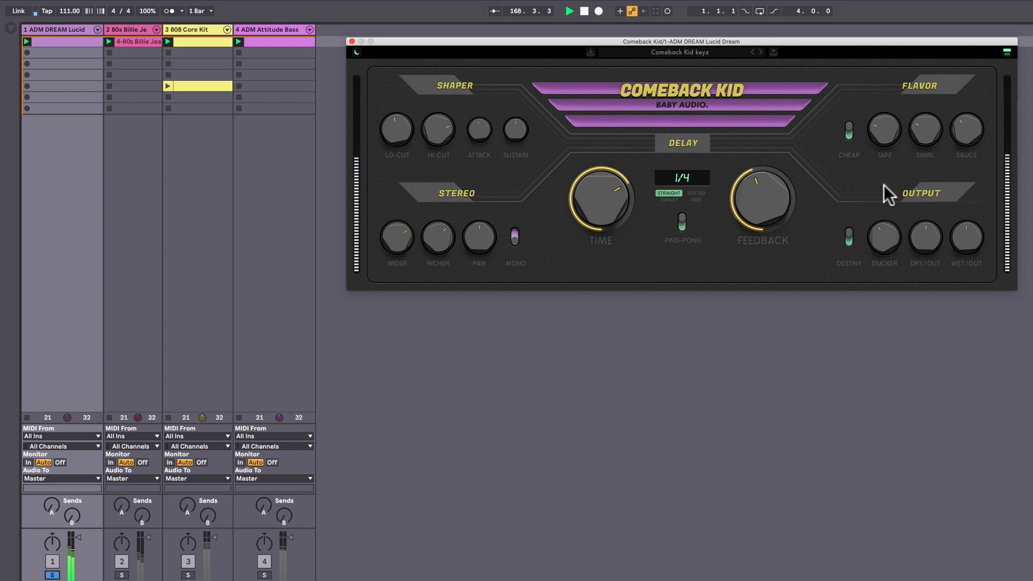
{"action": "mouse_move", "coordinate": [305, 507]}
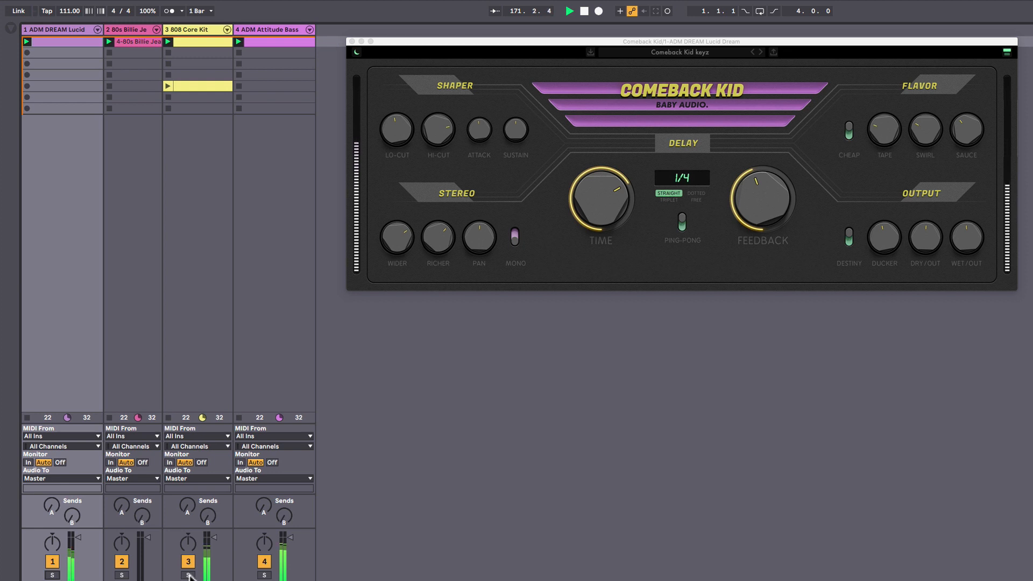
Solo track 2 and display the 80s Billie Jean track's Comeback Kid delay at 383 ms
{"action": "left_click", "coordinate": [188, 574]}
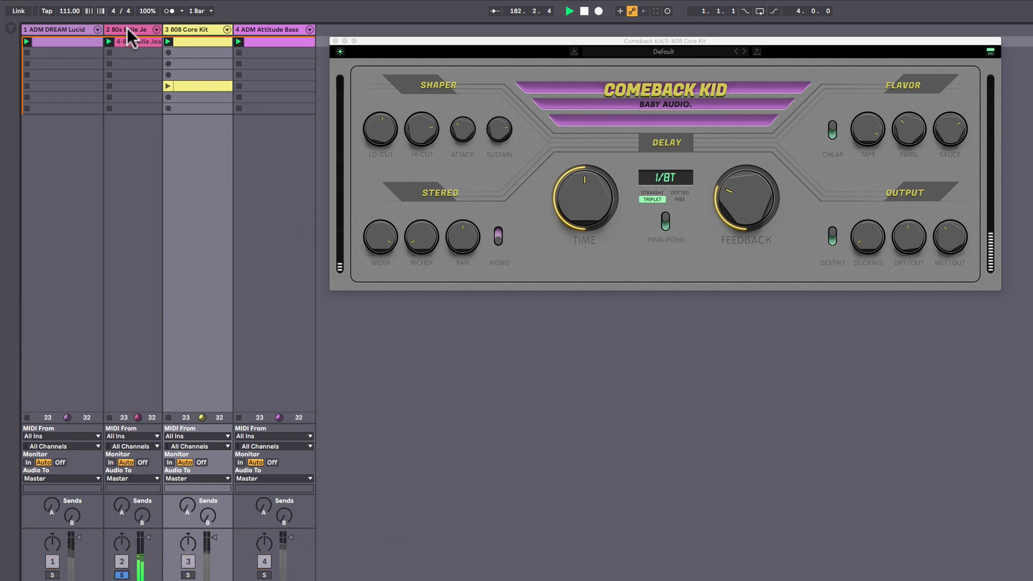
{"action": "left_click", "coordinate": [126, 29]}
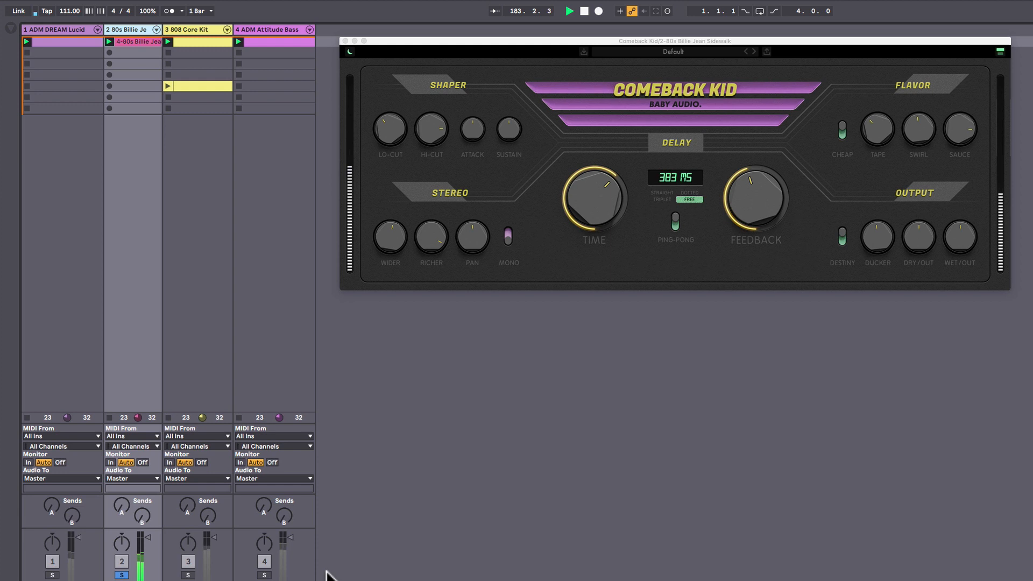